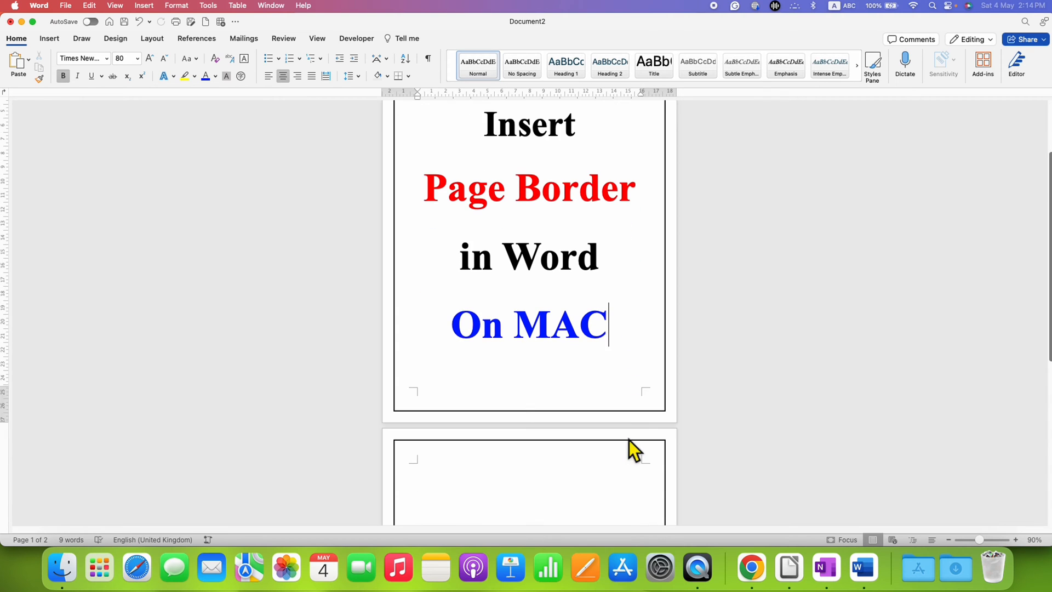
Step: Undo the thin page border so the title page has no border
{"action": "scroll", "scroll_direction": "up", "scroll_amount": 3}
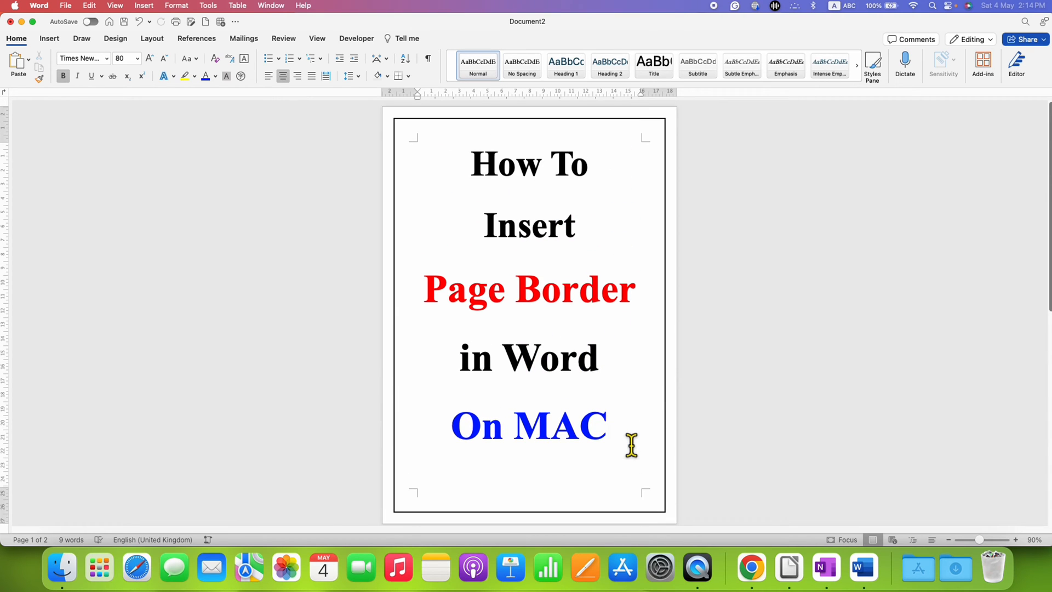
{"action": "left_click", "coordinate": [610, 426]}
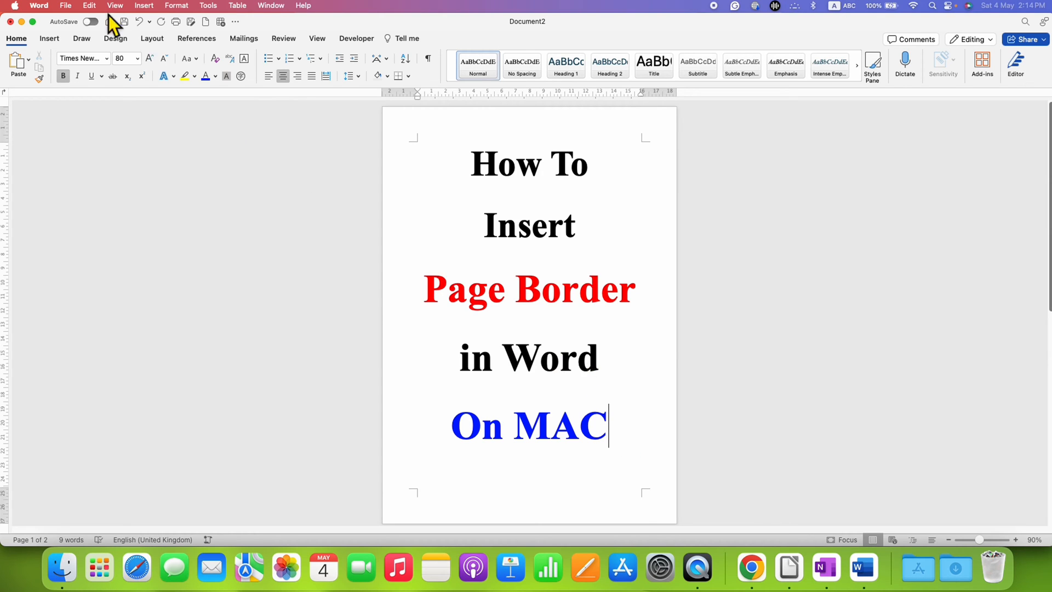
Step: Switch the ribbon to Design to reach the page border options
{"action": "left_click", "coordinate": [115, 38]}
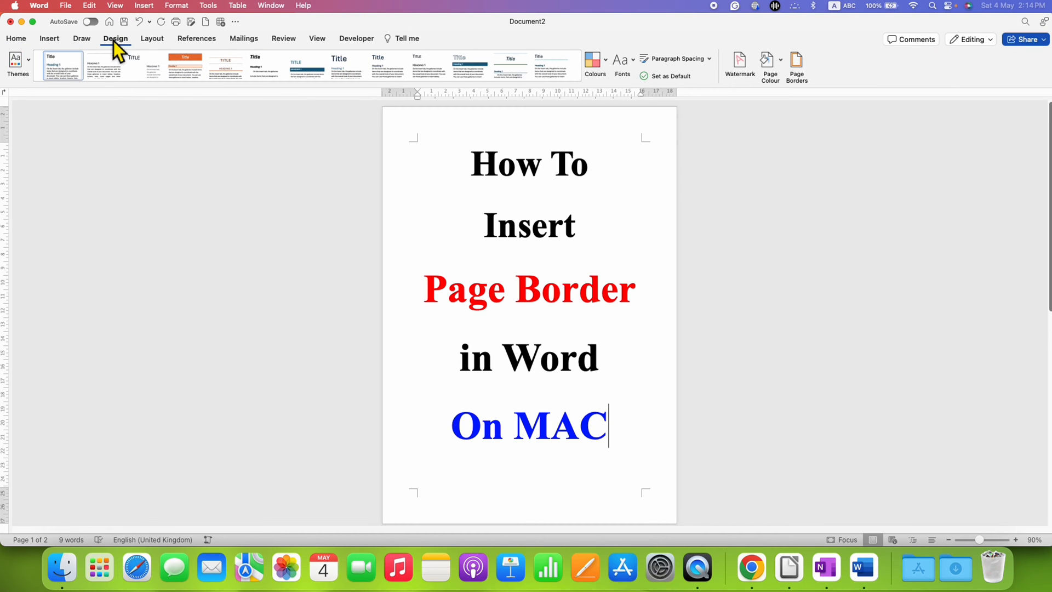
{"action": "mouse_move", "coordinate": [800, 108]}
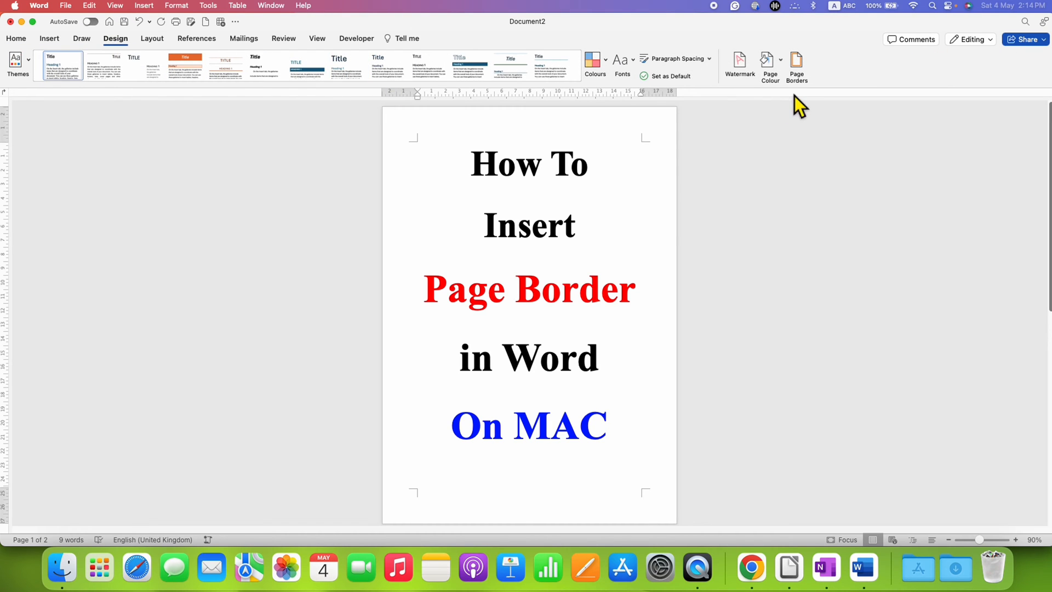
{"action": "mouse_move", "coordinate": [797, 63]}
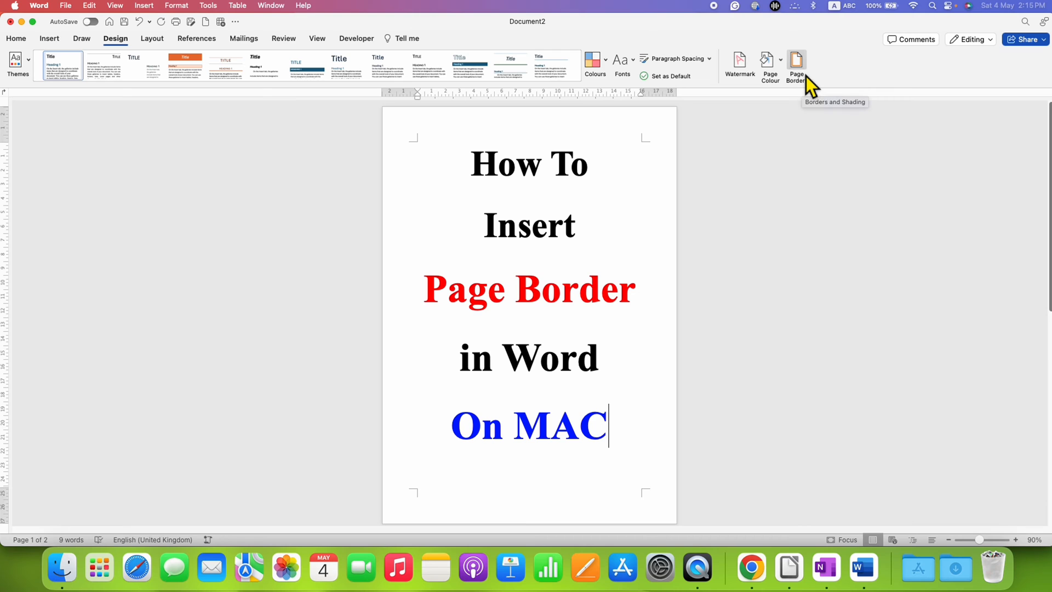
{"action": "mouse_move", "coordinate": [806, 77]}
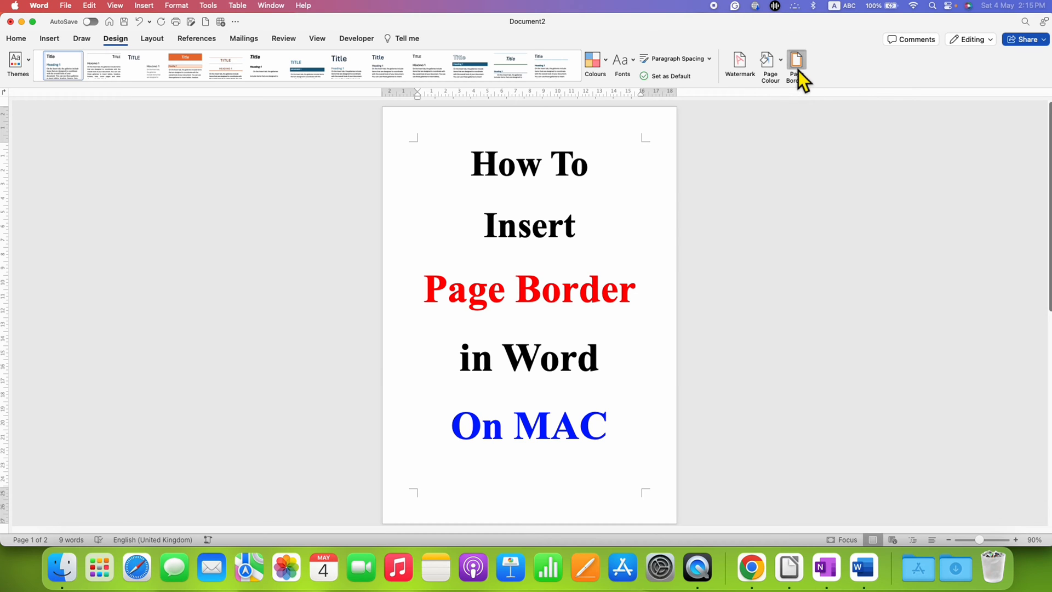
Step: In Borders and Shading, choose the Box setting for the page border
{"action": "left_click", "coordinate": [797, 65]}
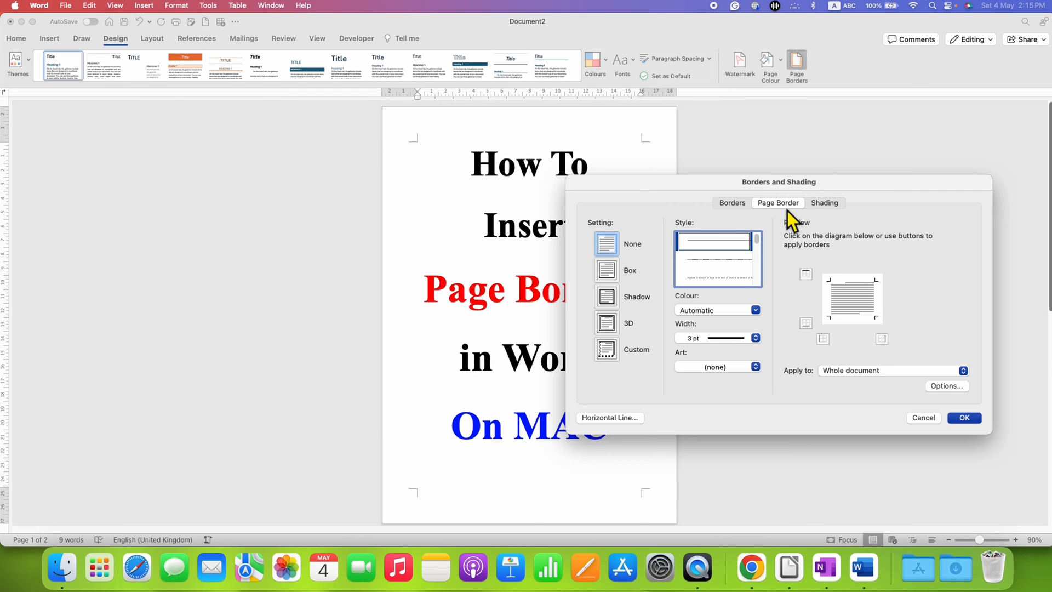
{"action": "mouse_move", "coordinate": [787, 221]}
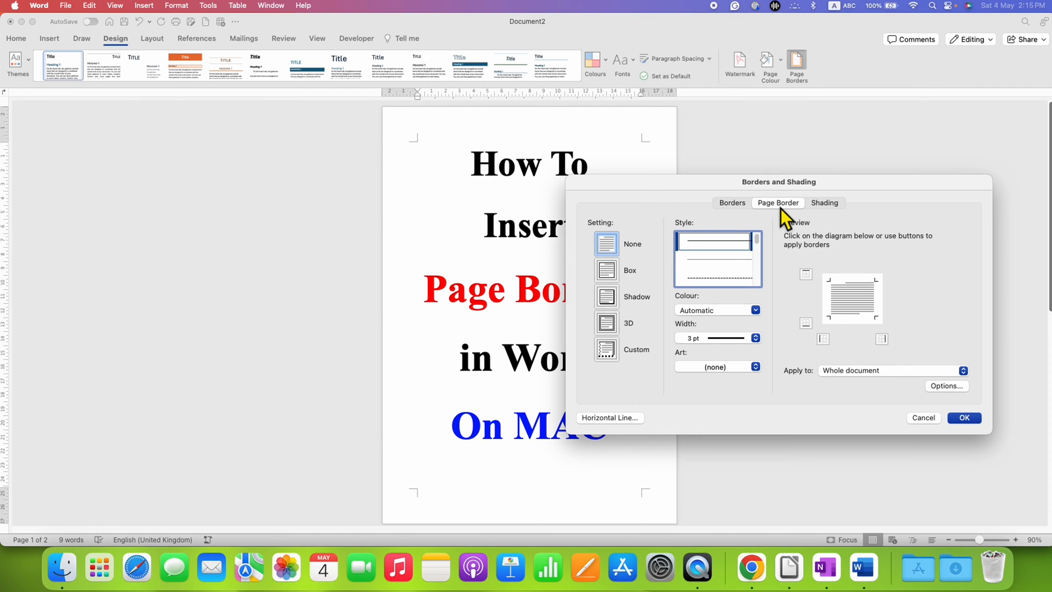
{"action": "mouse_move", "coordinate": [611, 258]}
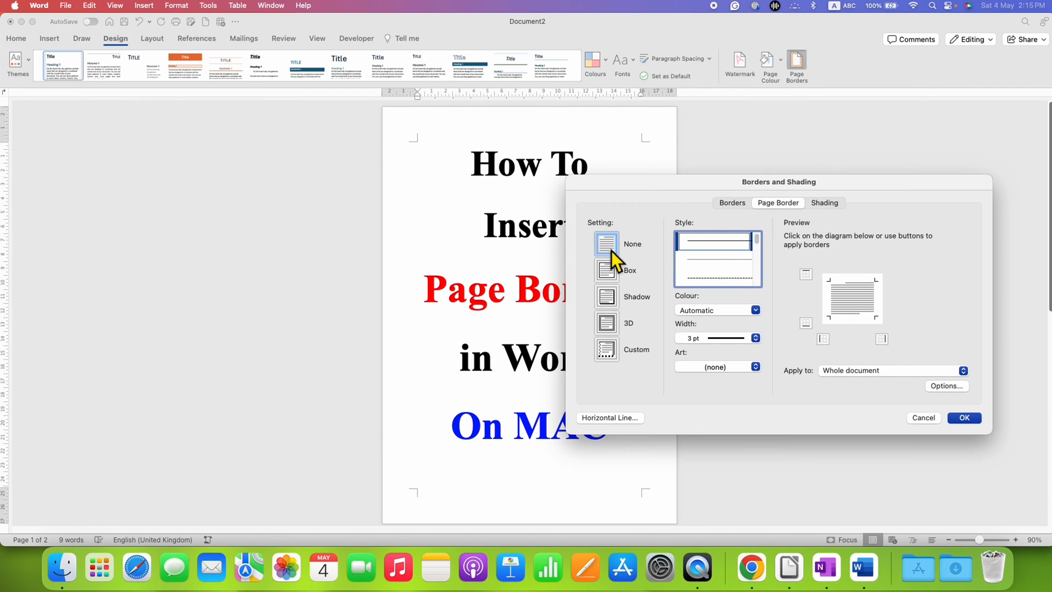
{"action": "mouse_move", "coordinate": [611, 241]}
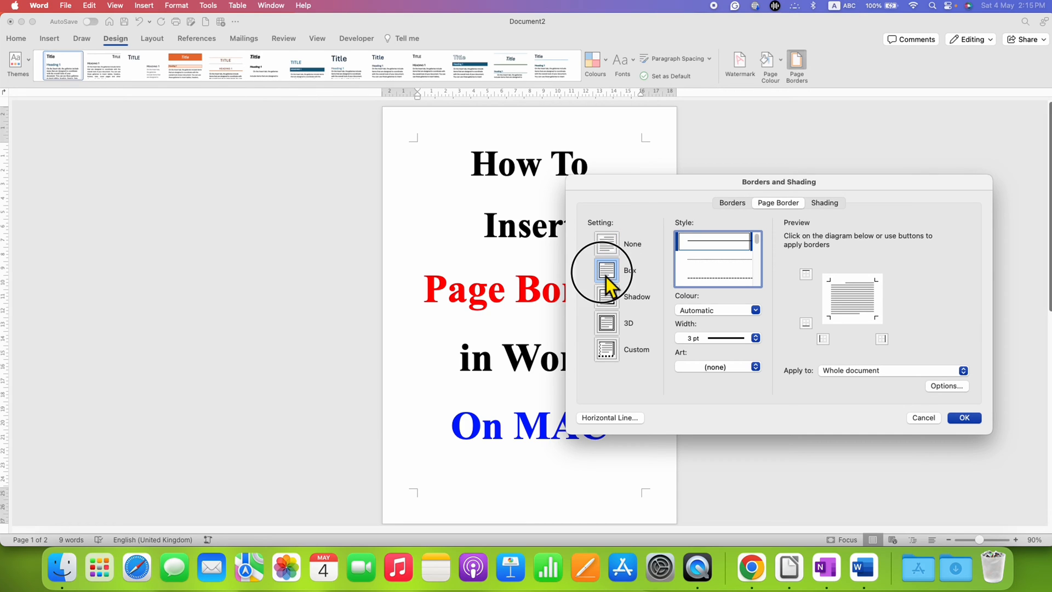
{"action": "left_click", "coordinate": [606, 269]}
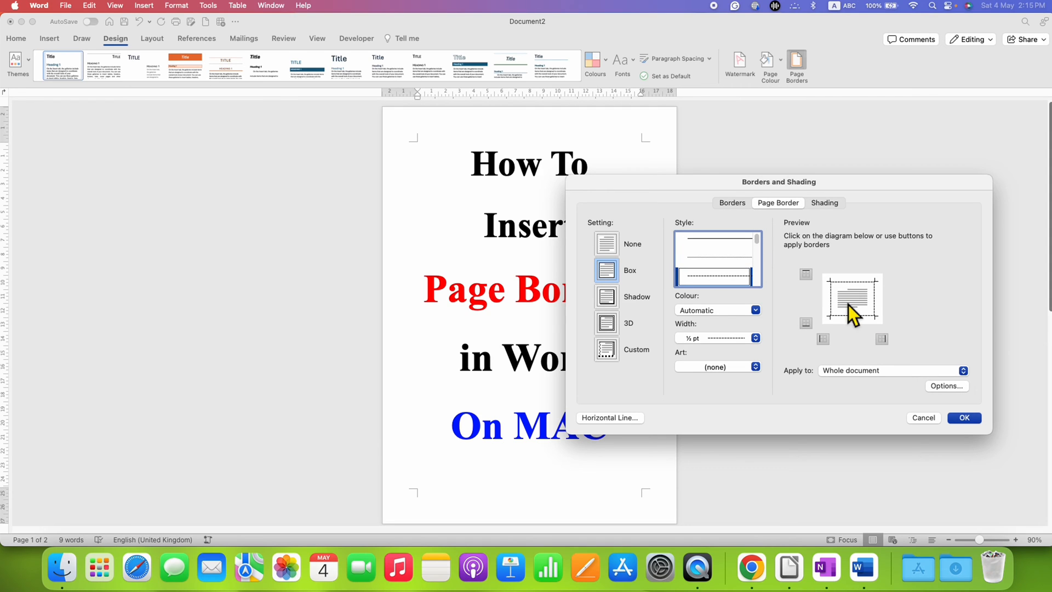
Step: Set the box border to a solid single line coloured black
{"action": "left_click", "coordinate": [715, 241]}
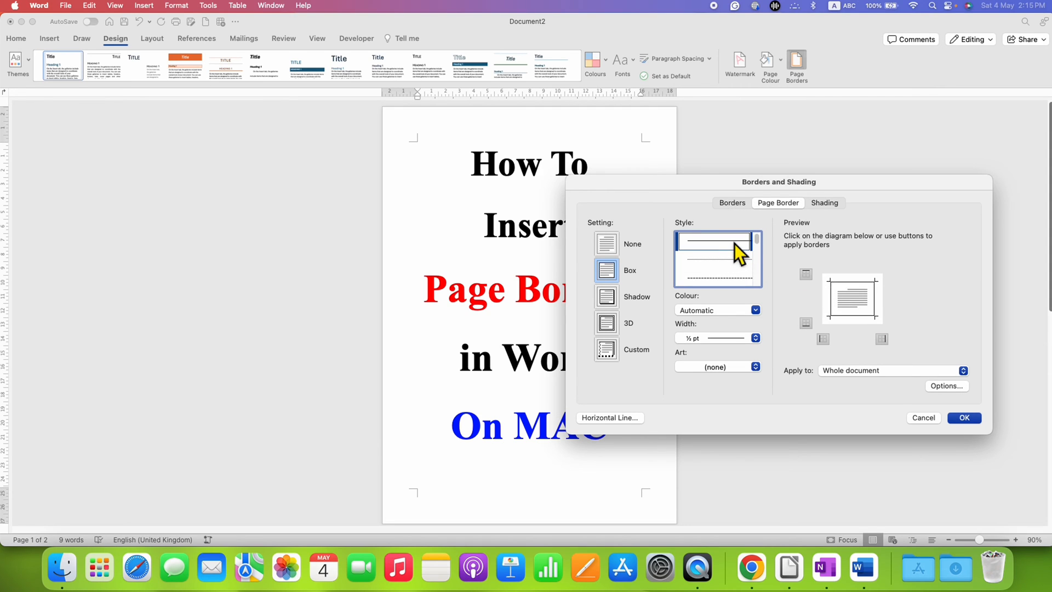
{"action": "left_click", "coordinate": [755, 310]}
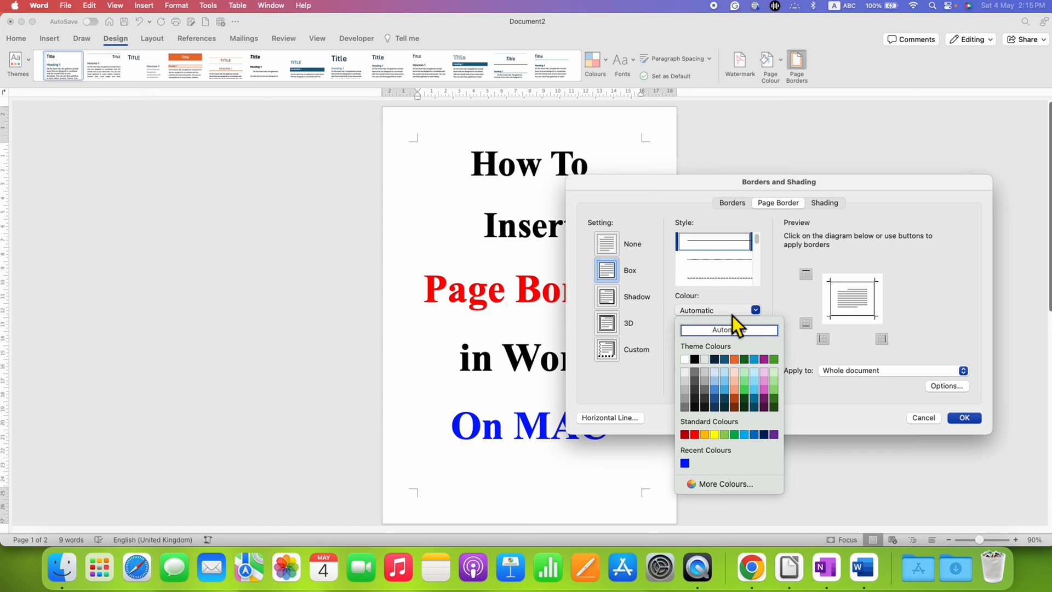
{"action": "mouse_move", "coordinate": [702, 376]}
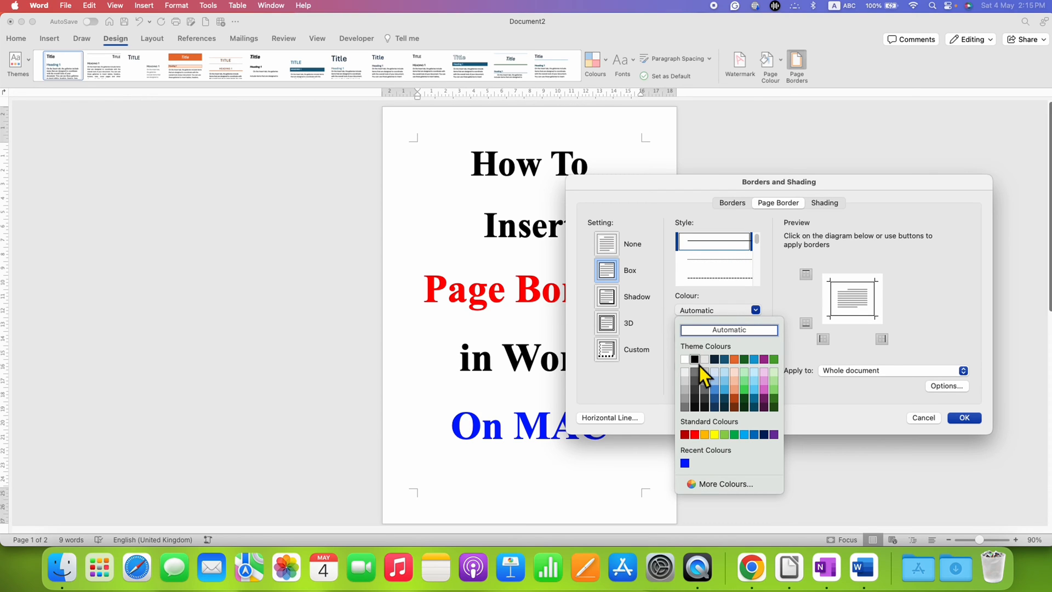
{"action": "left_click", "coordinate": [695, 360]}
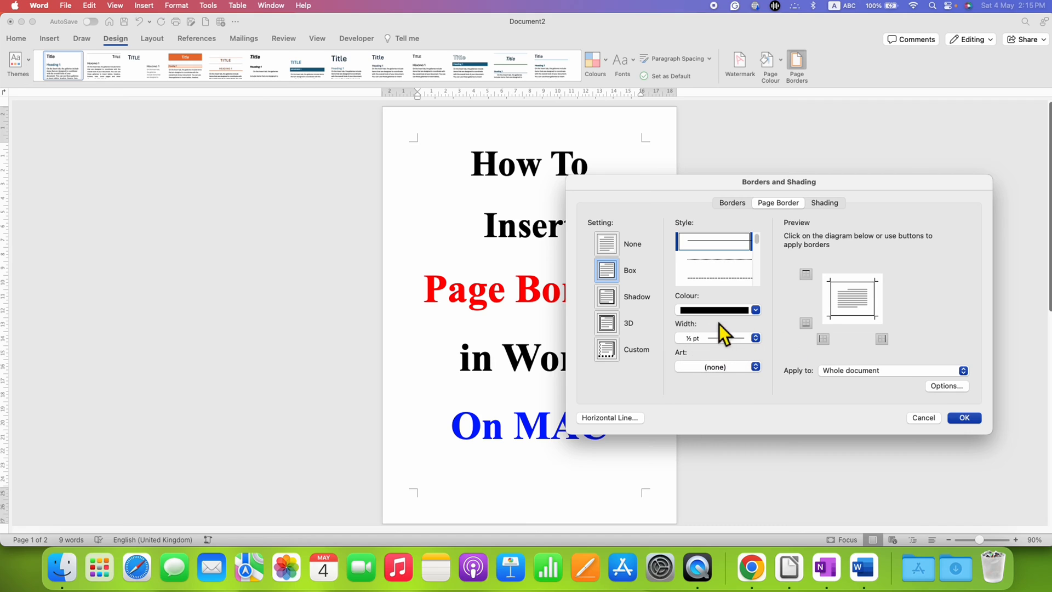
{"action": "left_click", "coordinate": [755, 338]}
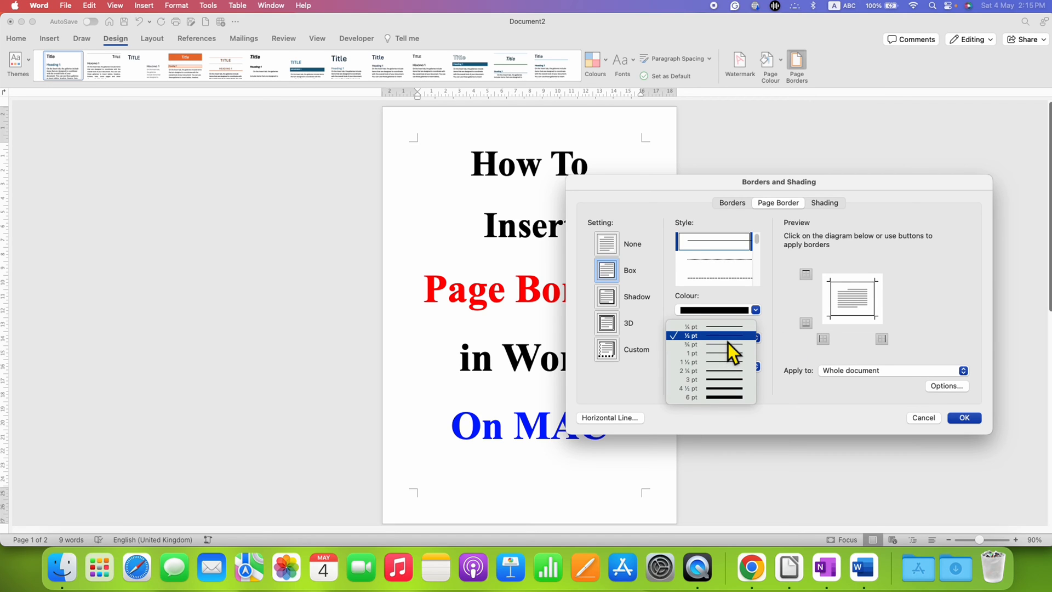
{"action": "mouse_move", "coordinate": [743, 389]}
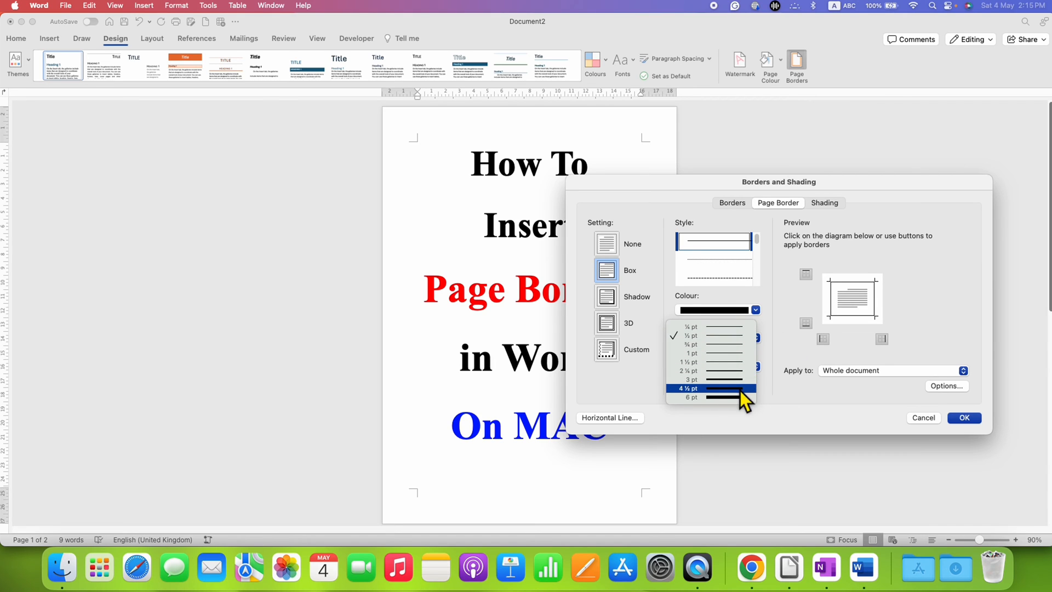
Step: Set the border width to 4½ pt, applied to the whole document
{"action": "left_click", "coordinate": [689, 388]}
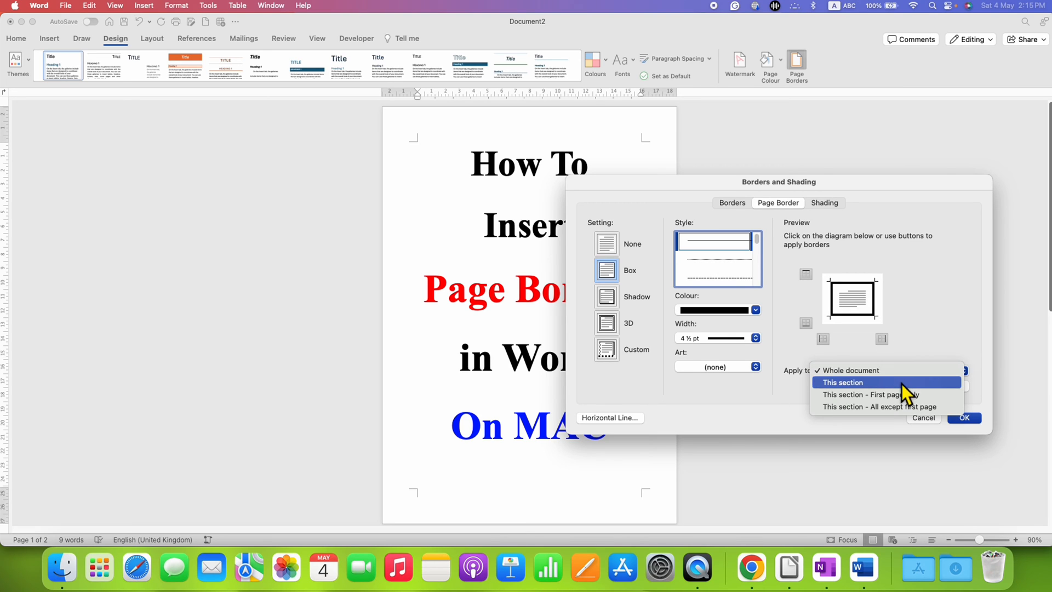
{"action": "mouse_move", "coordinate": [886, 395]}
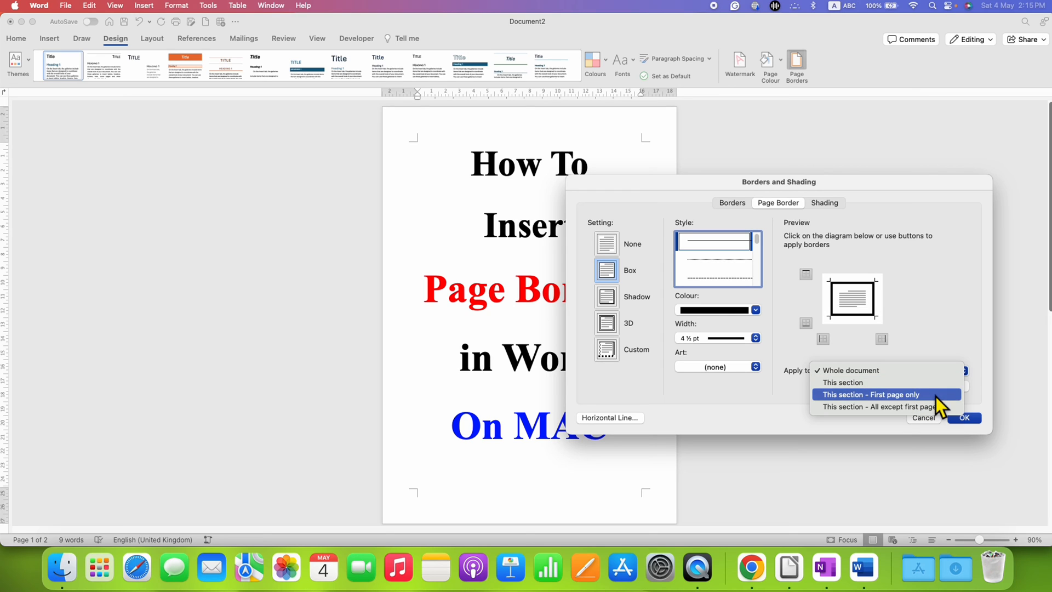
{"action": "left_click", "coordinate": [851, 369]}
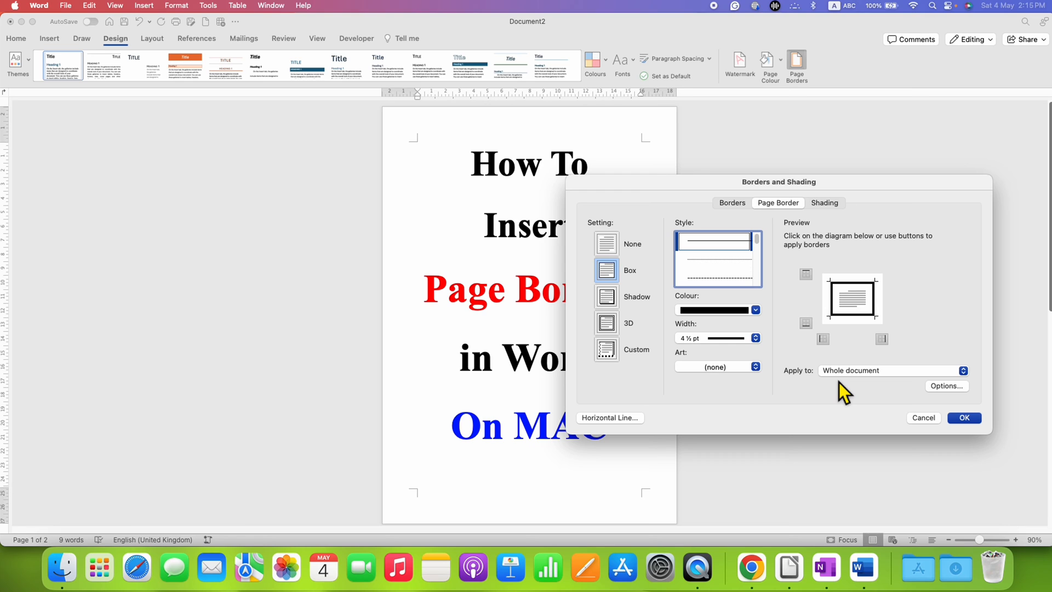
{"action": "mouse_move", "coordinate": [872, 393]}
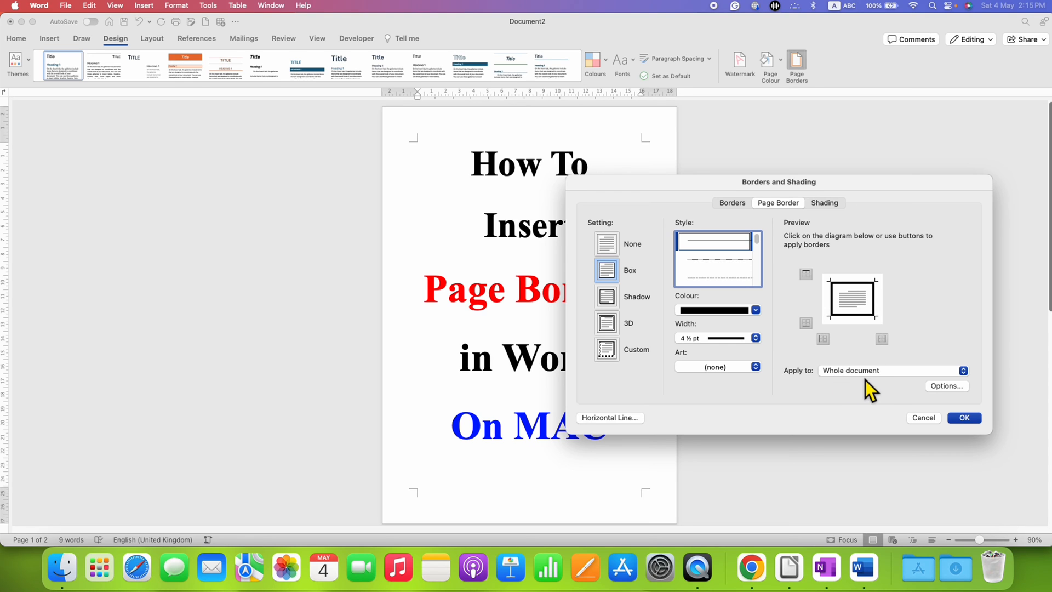
Step: Confirm the border and verify the thick black box surrounds both pages
{"action": "left_click", "coordinate": [965, 417]}
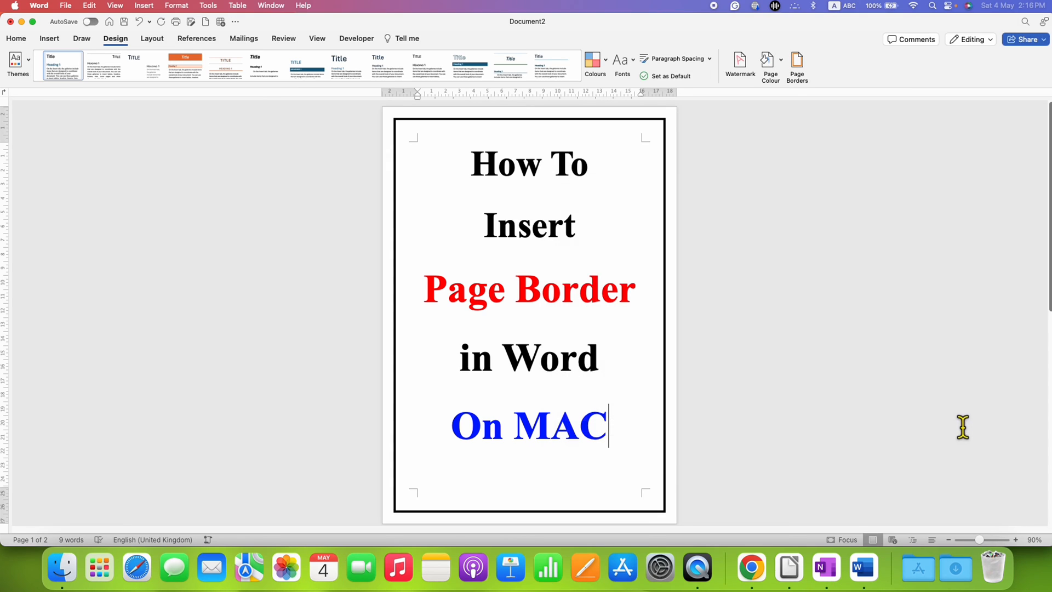
{"action": "mouse_move", "coordinate": [660, 380]}
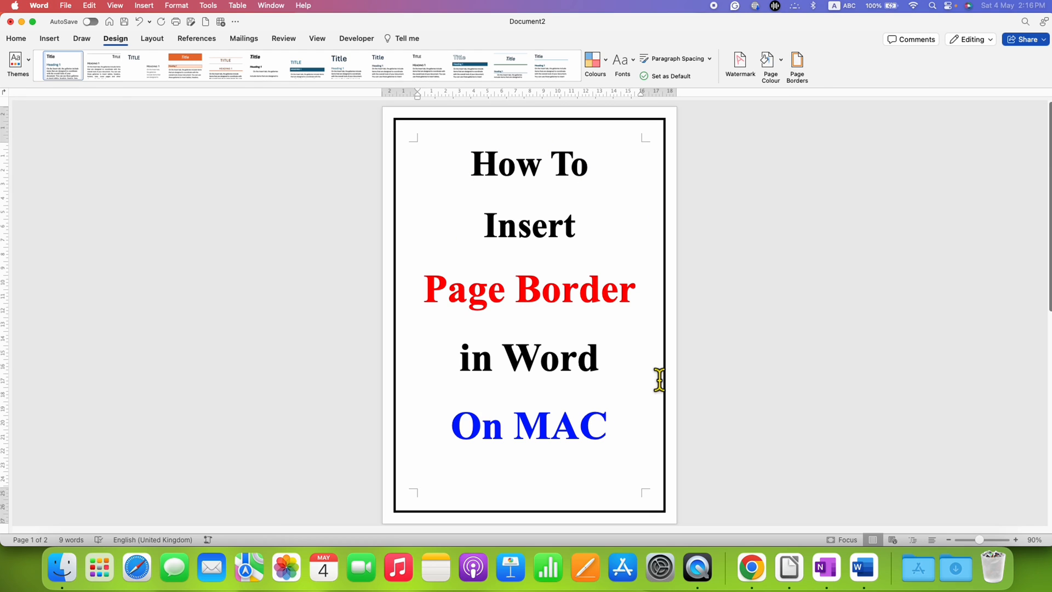
{"action": "scroll", "scroll_direction": "down", "scroll_amount": 3}
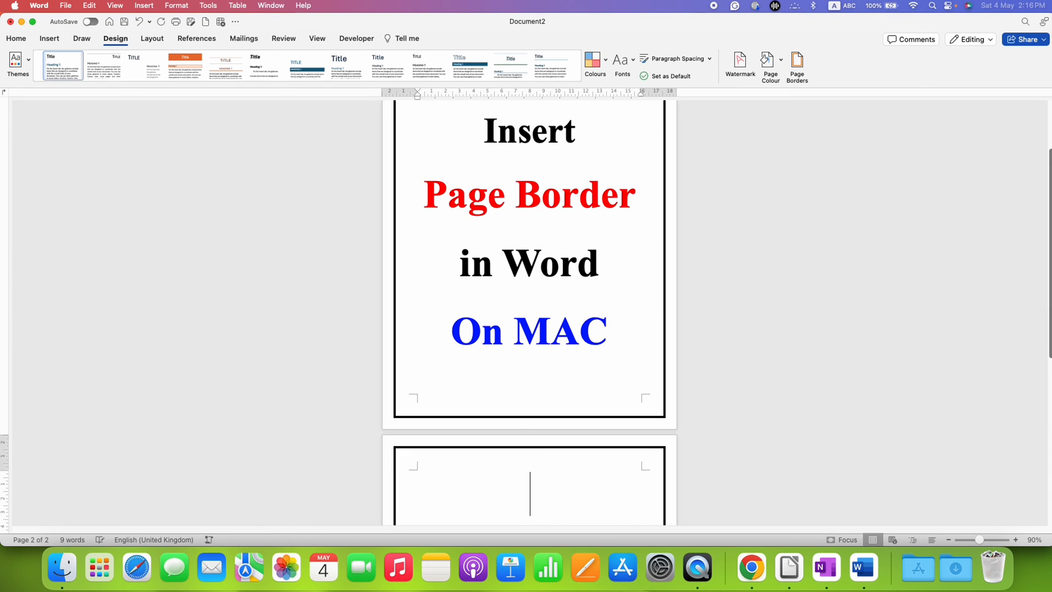
{"action": "scroll", "scroll_direction": "down", "scroll_amount": 3}
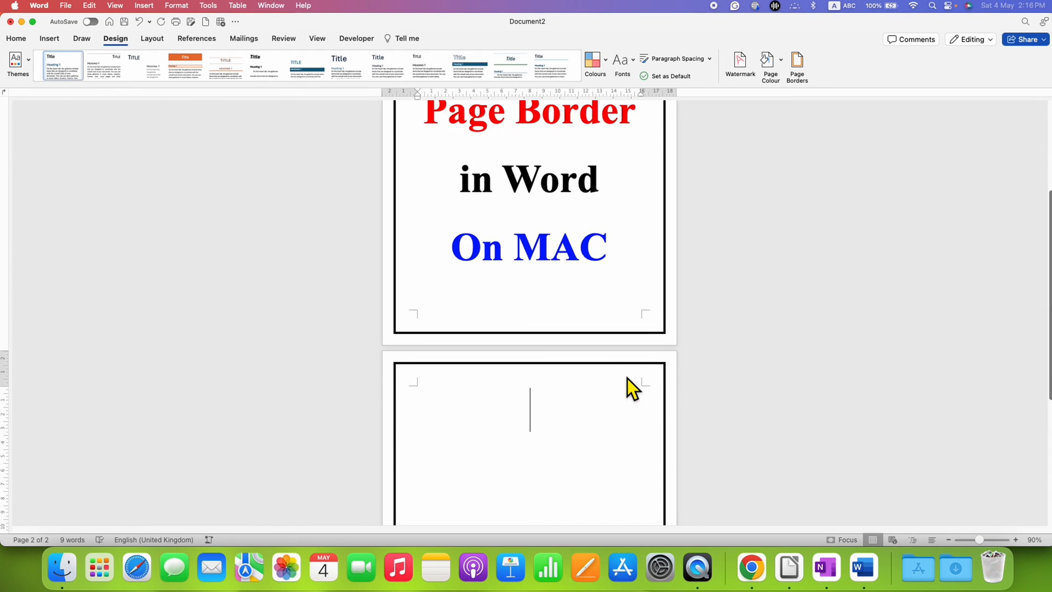
{"action": "scroll", "scroll_direction": "down", "scroll_amount": 3}
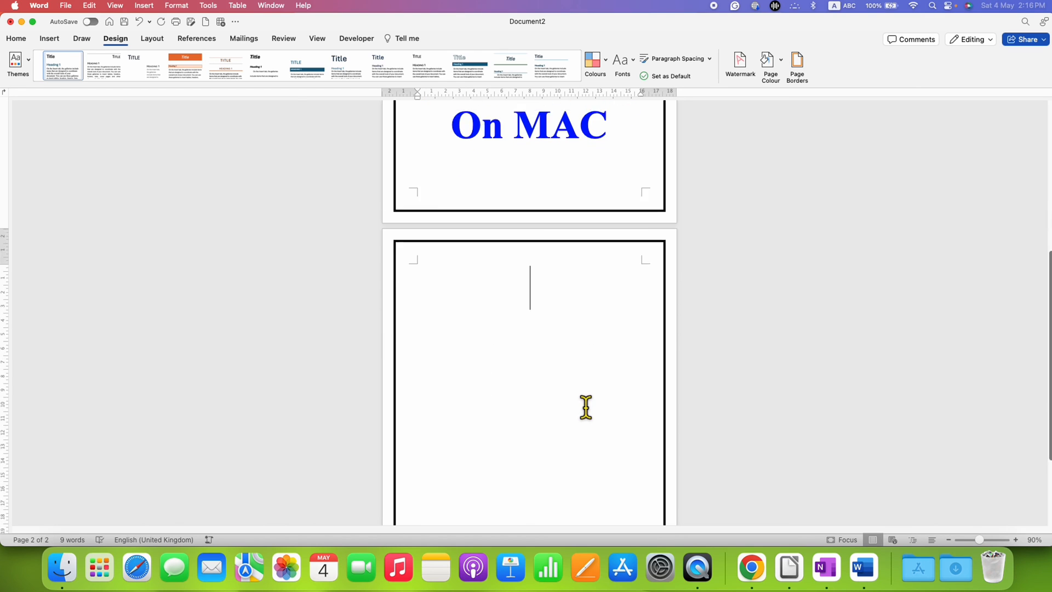
{"action": "scroll", "scroll_direction": "up", "scroll_amount": 3}
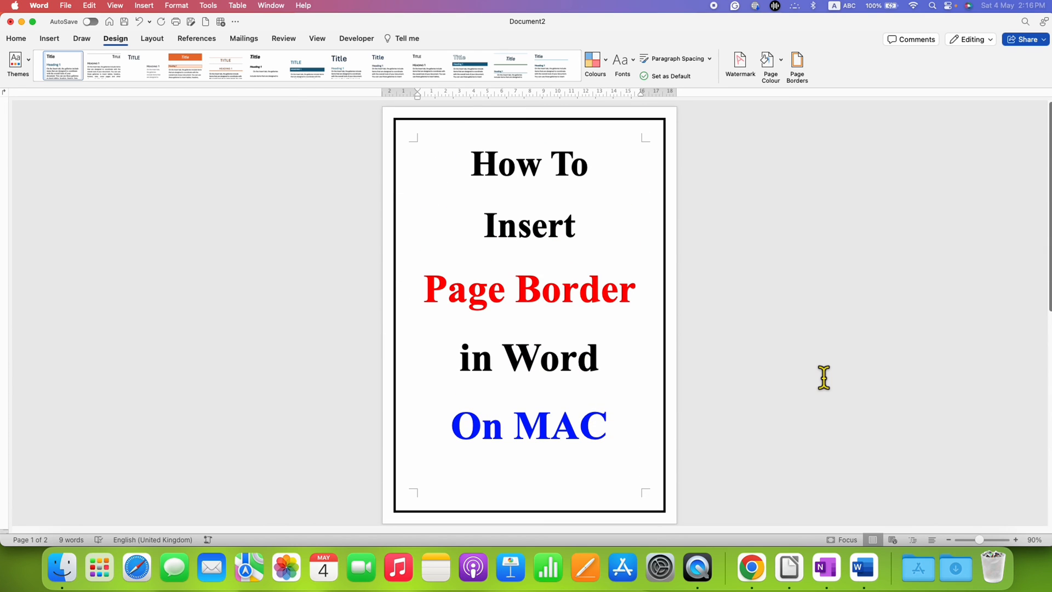